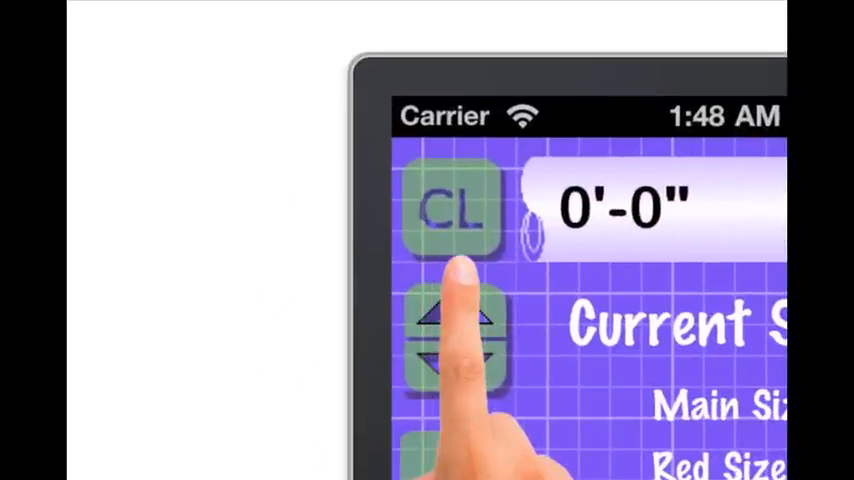
Clear the length readout before setting the pipe size.
{"action": "left_click", "coordinate": [452, 208]}
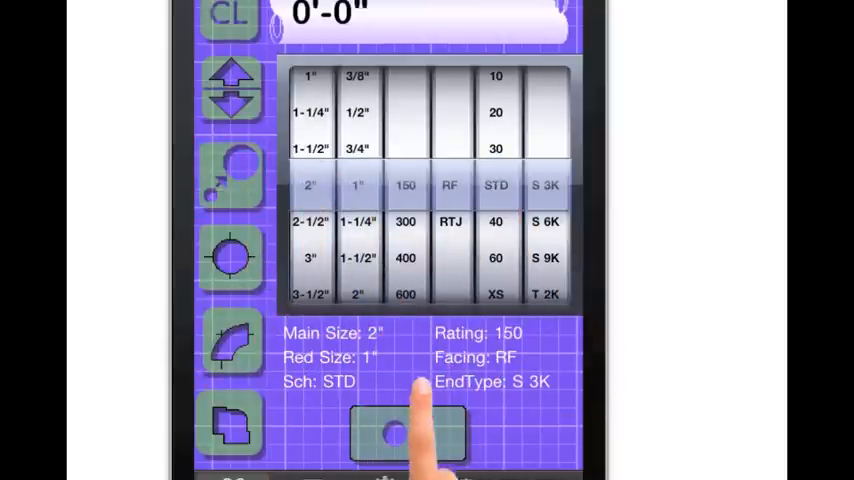
Confirm the size settings and tour the Calculator, Settings, Instructions, Chart and Catalog tabs.
{"action": "left_click", "coordinate": [408, 434]}
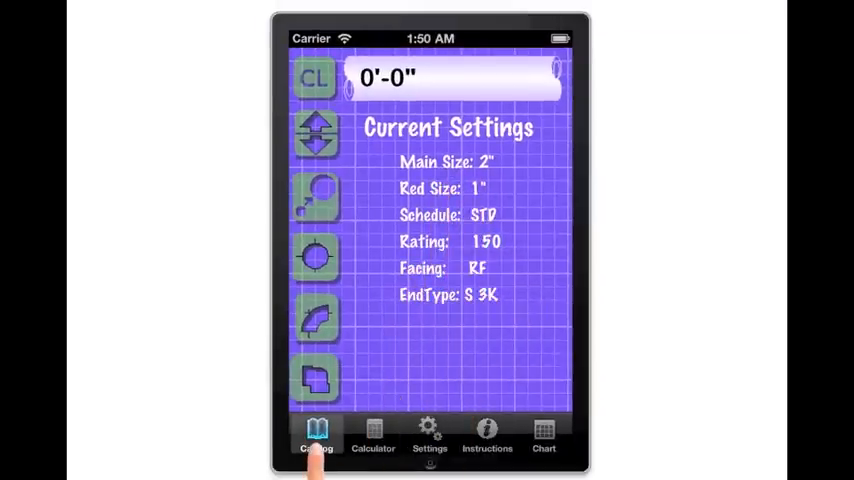
{"action": "left_click", "coordinate": [372, 436]}
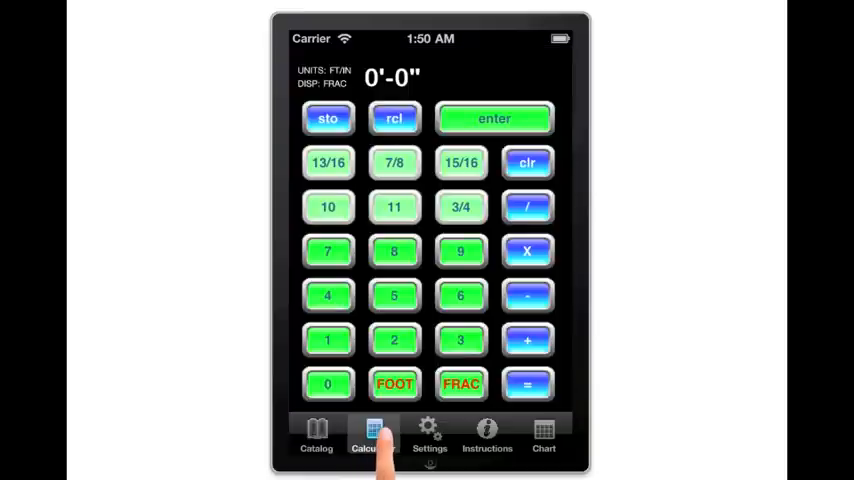
{"action": "left_click", "coordinate": [428, 436]}
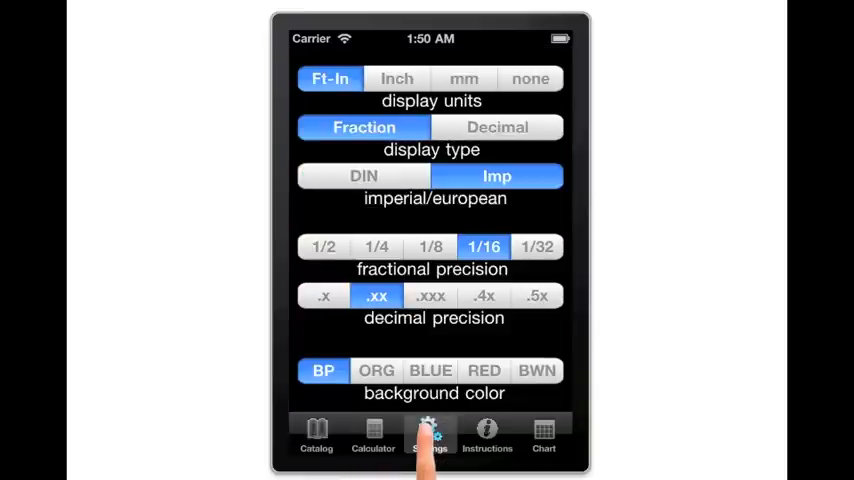
{"action": "left_click", "coordinate": [488, 436]}
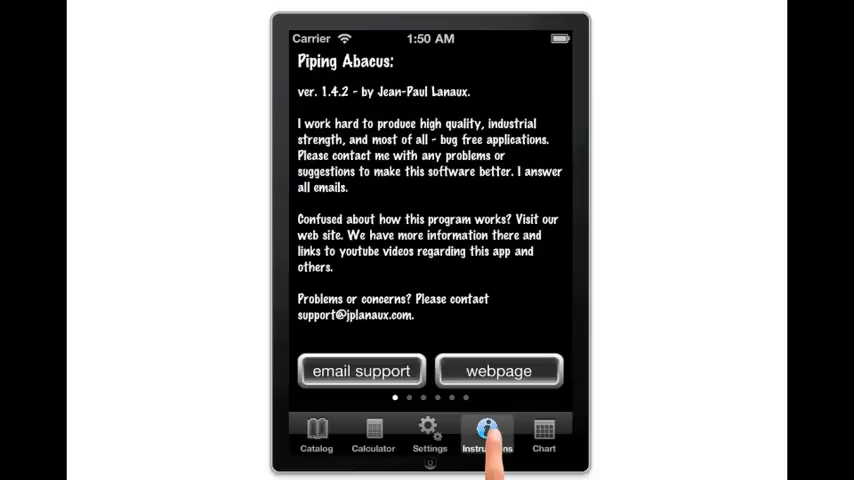
{"action": "left_click", "coordinate": [544, 436]}
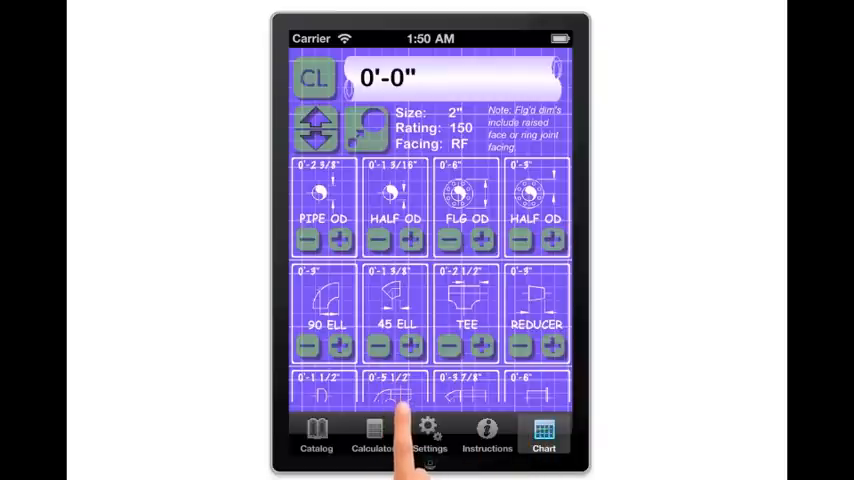
{"action": "left_click", "coordinate": [316, 436]}
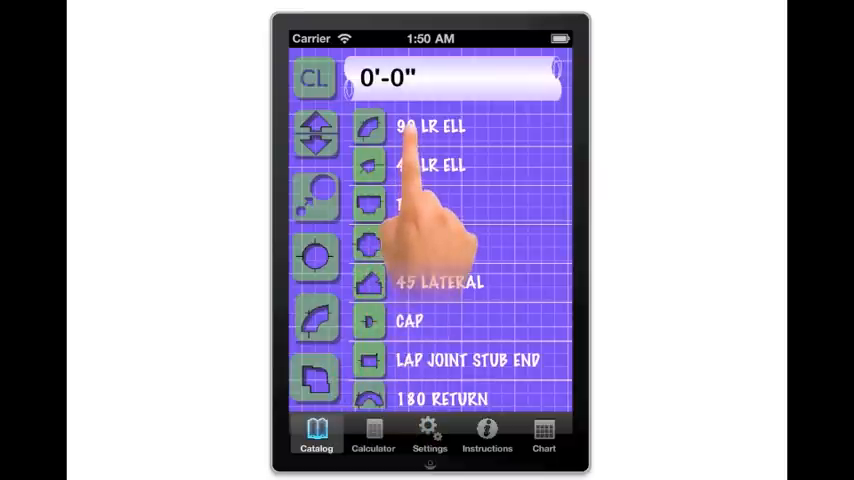
Look up the 90 LR elbow dimensions, enter 5 feet in the calculator, and revisit Settings and Help.
{"action": "left_click", "coordinate": [430, 126]}
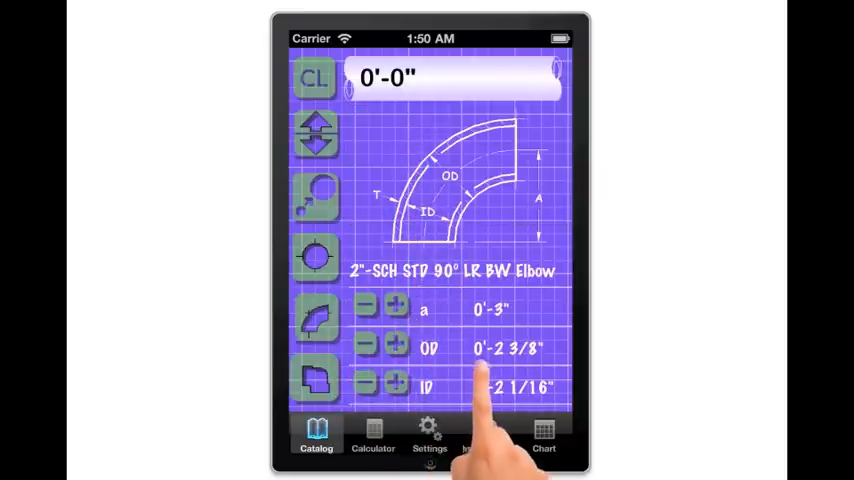
{"action": "left_click", "coordinate": [372, 436]}
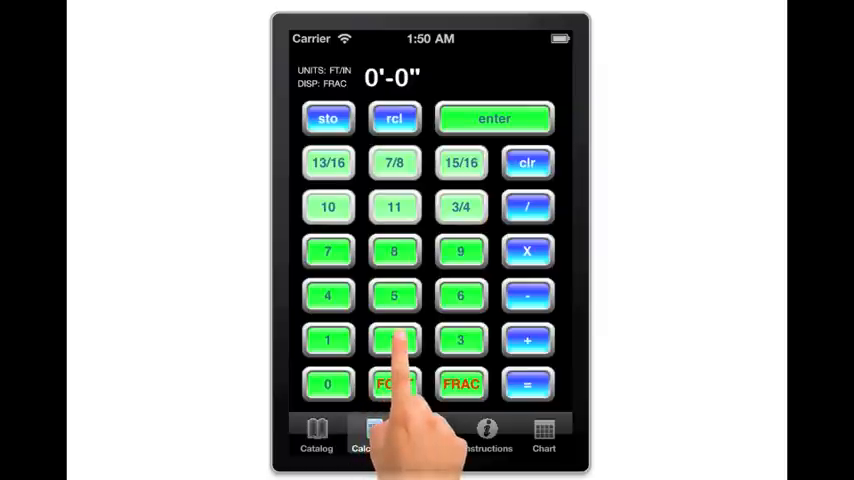
{"action": "left_click", "coordinate": [392, 340]}
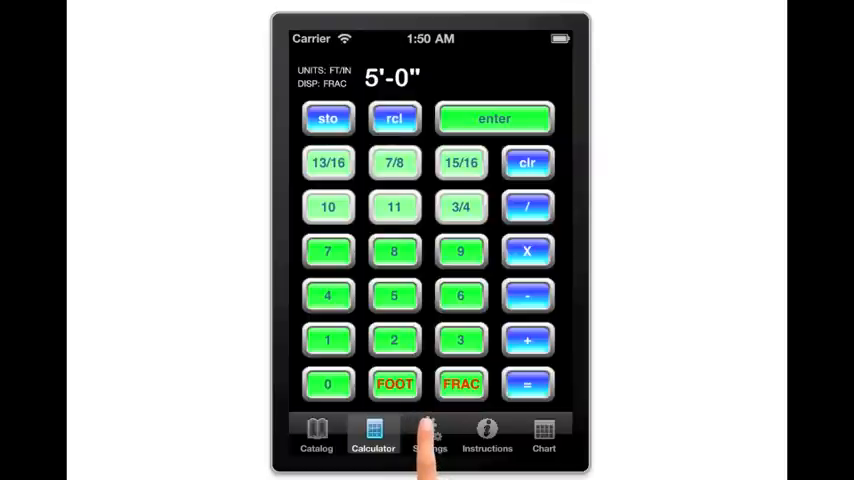
{"action": "left_click", "coordinate": [430, 436]}
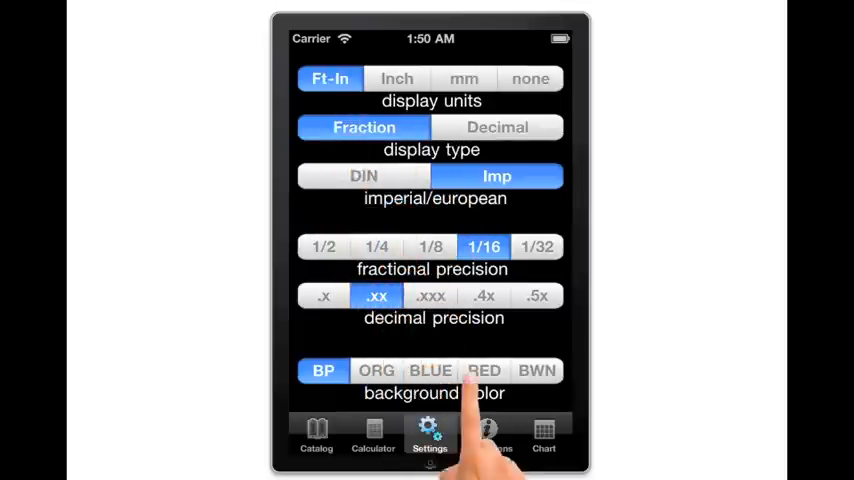
{"action": "left_click", "coordinate": [484, 436]}
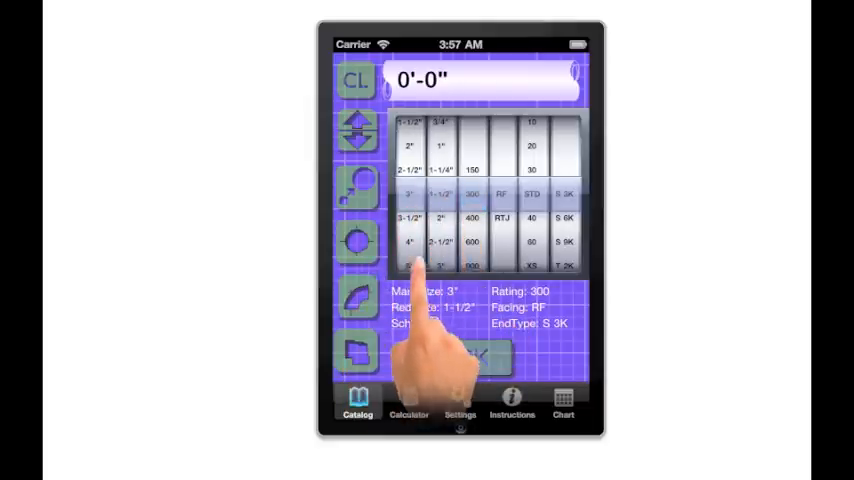
Spin the size wheels to 4", 2", schedule 60, rating 600, RTJ and confirm.
{"action": "scroll", "scroll_direction": "down", "scroll_amount": 3}
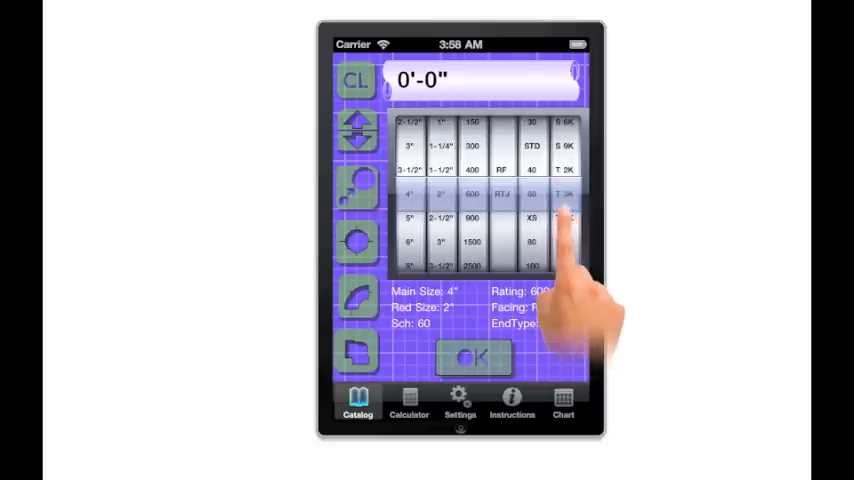
{"action": "left_click", "coordinate": [472, 356]}
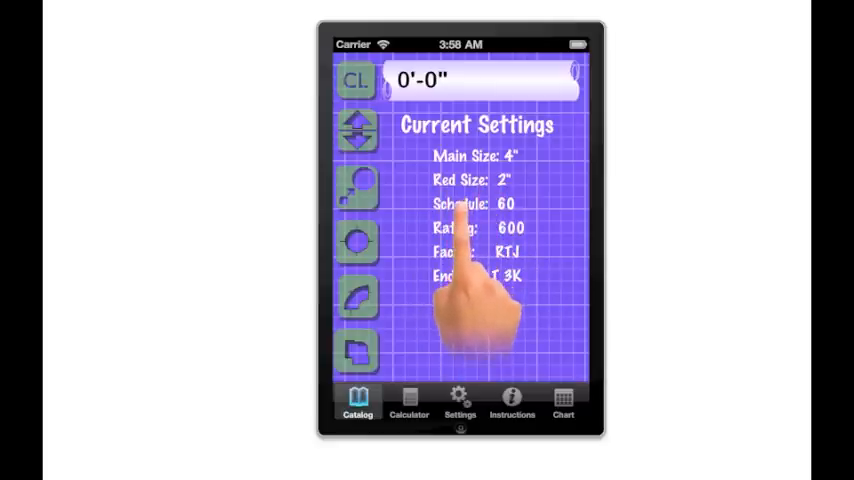
{"action": "mouse_move", "coordinate": [460, 240]}
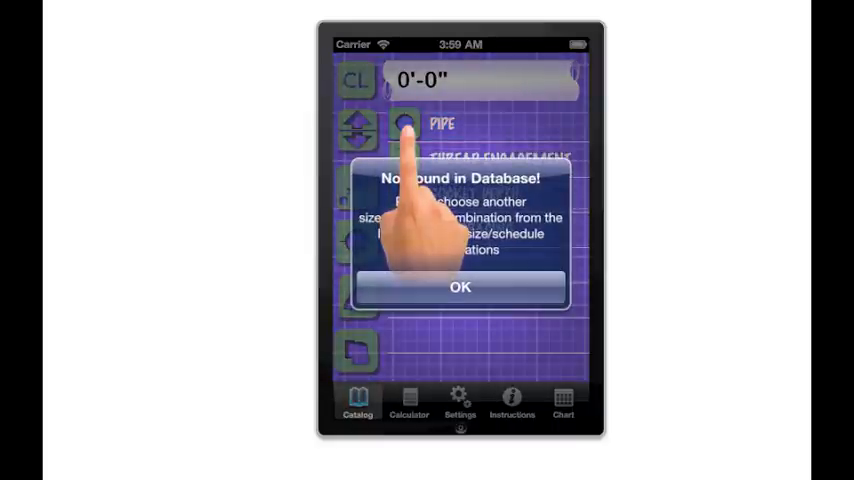
Dismiss the not-found-in-database warning and accept a replacement schedule.
{"action": "left_click", "coordinate": [460, 288]}
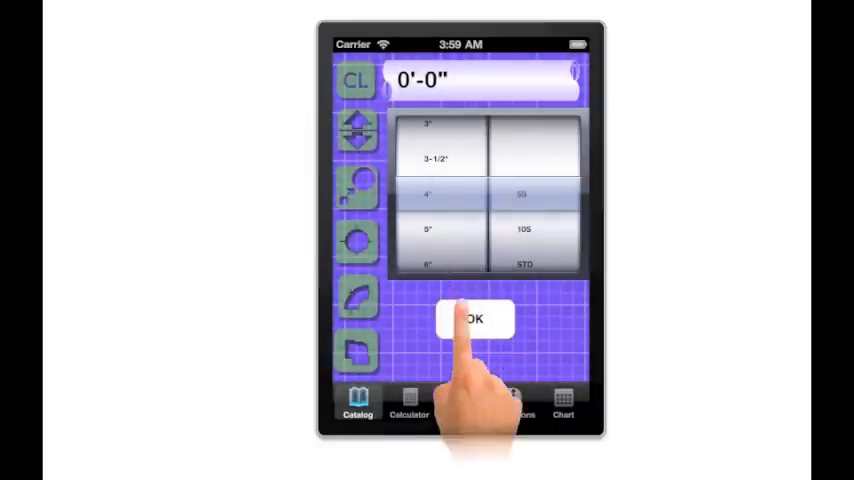
{"action": "left_click", "coordinate": [472, 318]}
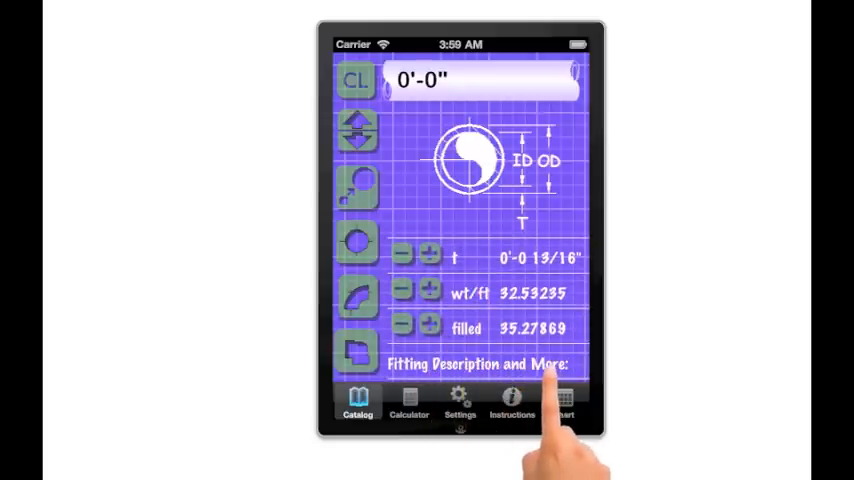
View the pipe description, return to the catalog and show the pipe properties page.
{"action": "left_click", "coordinate": [466, 364]}
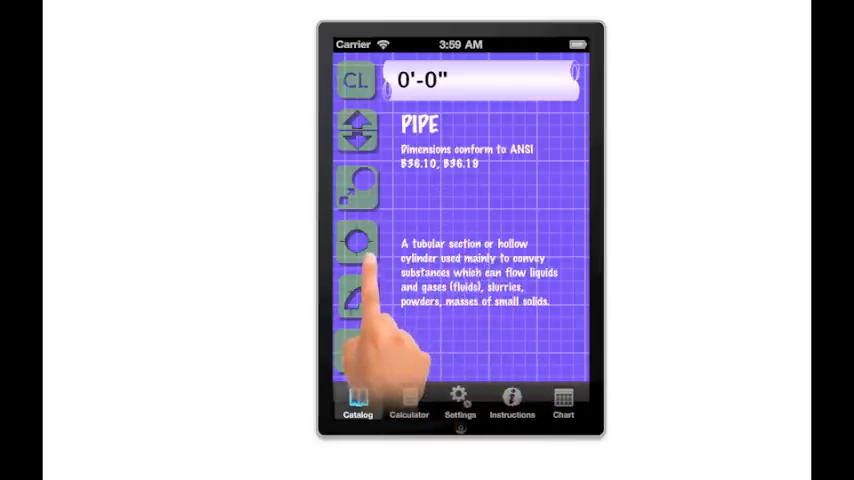
{"action": "left_click", "coordinate": [356, 240]}
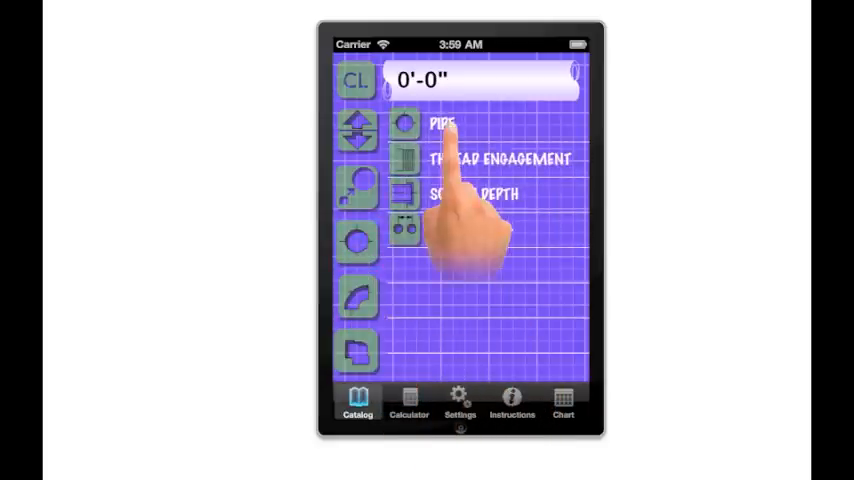
{"action": "left_click", "coordinate": [444, 122]}
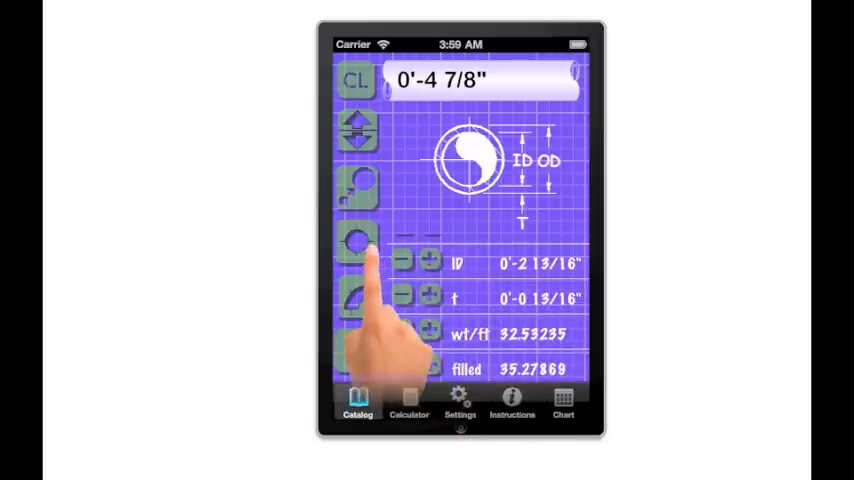
Show pipe spacing X = 0'-8" for two lines rated 150 after changing the sizes.
{"action": "left_click", "coordinate": [356, 240]}
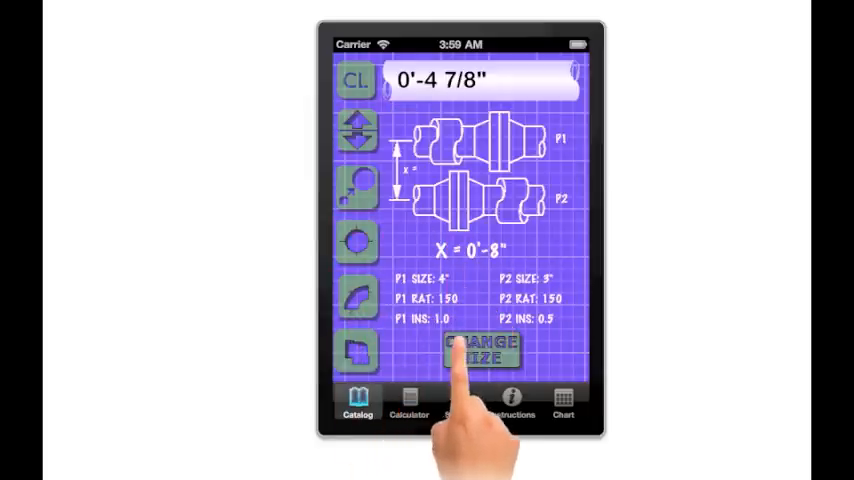
{"action": "left_click", "coordinate": [480, 348]}
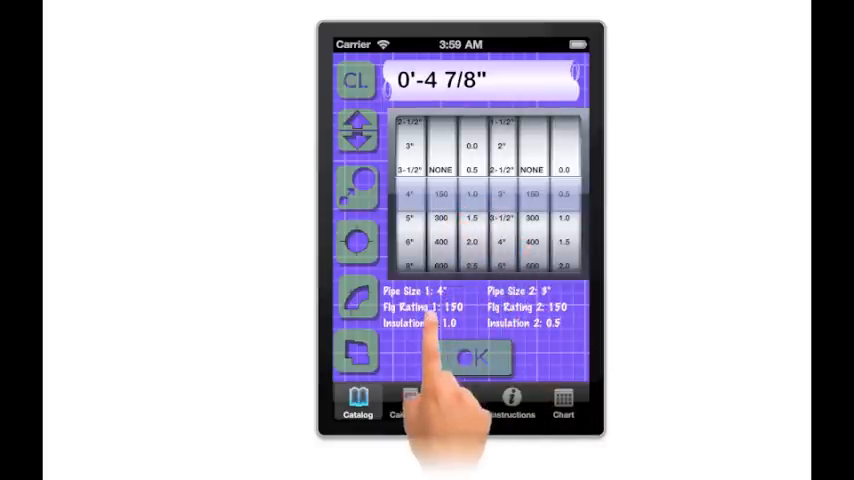
{"action": "left_click", "coordinate": [480, 358]}
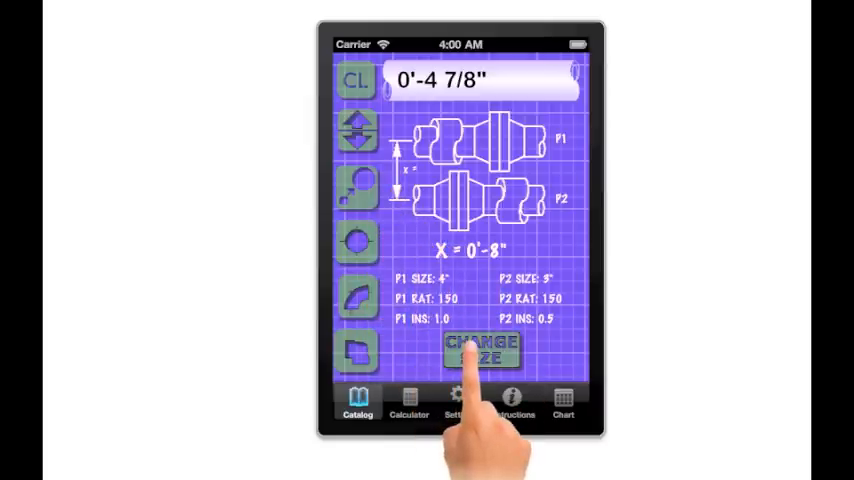
Show the flange details with bolt circle 0'-8 1/2", bolt hole 0'-1" and weight 40.
{"action": "left_click", "coordinate": [480, 348]}
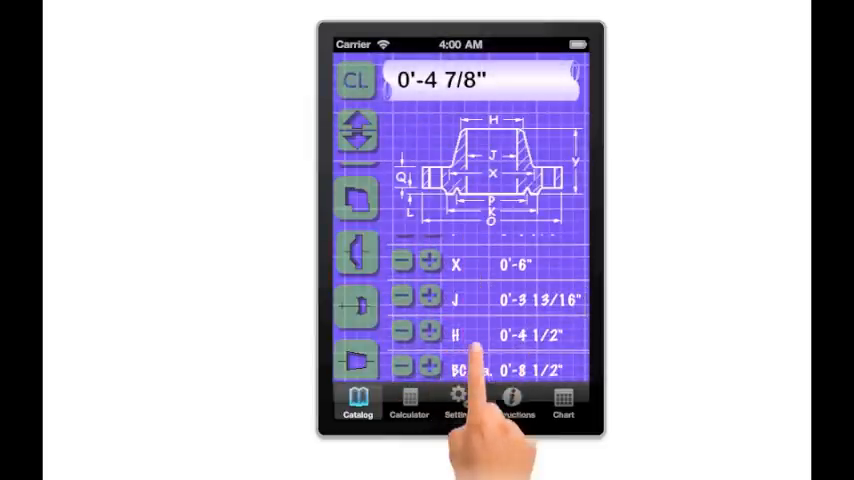
{"action": "scroll", "scroll_direction": "up", "scroll_amount": 3}
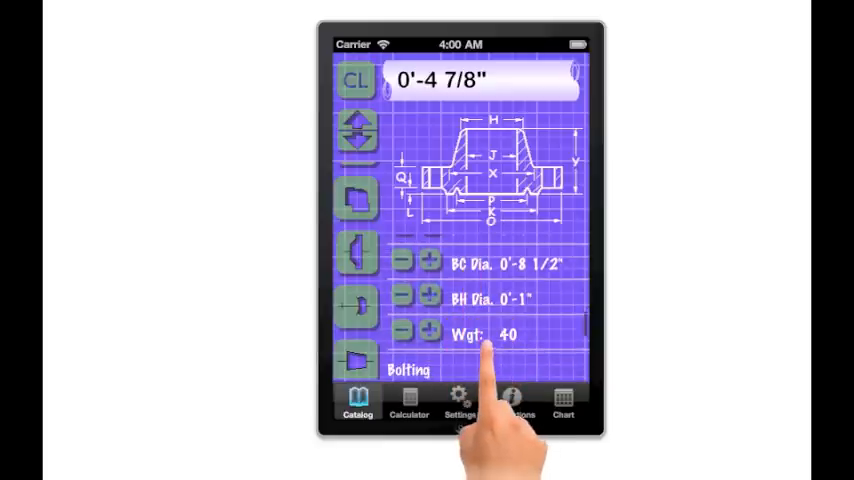